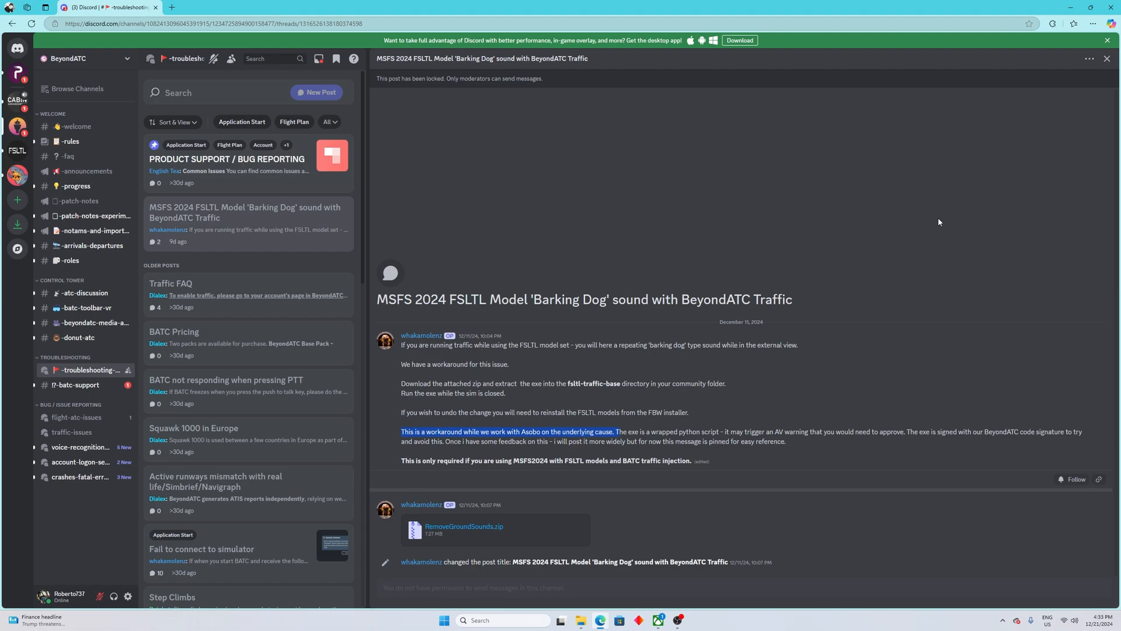
mouse_move(396, 237)
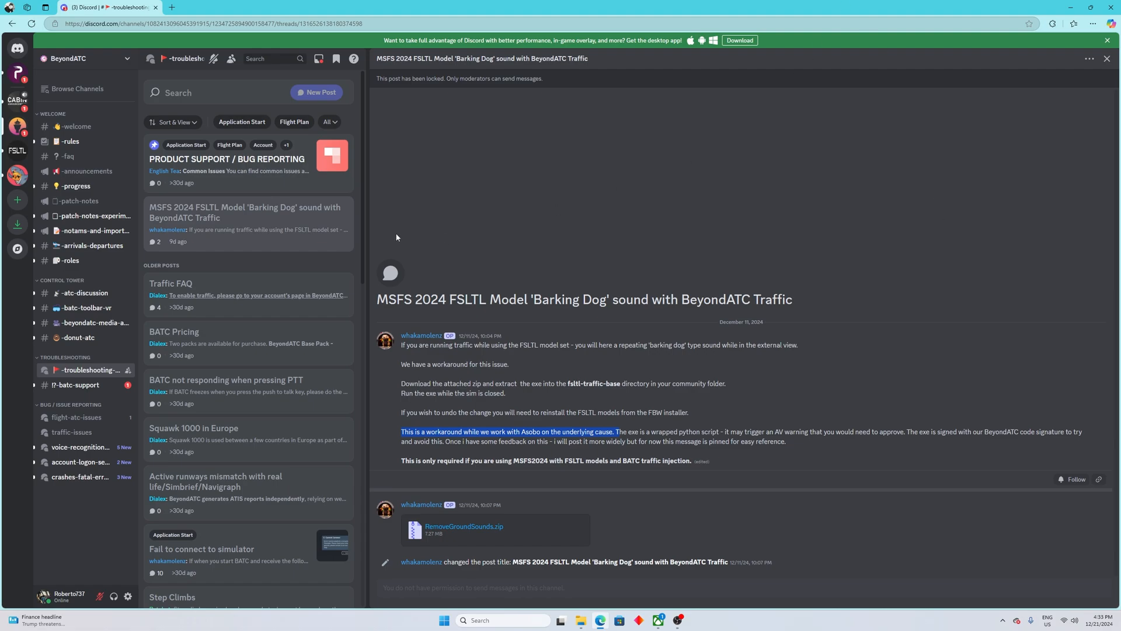
mouse_move(466, 390)
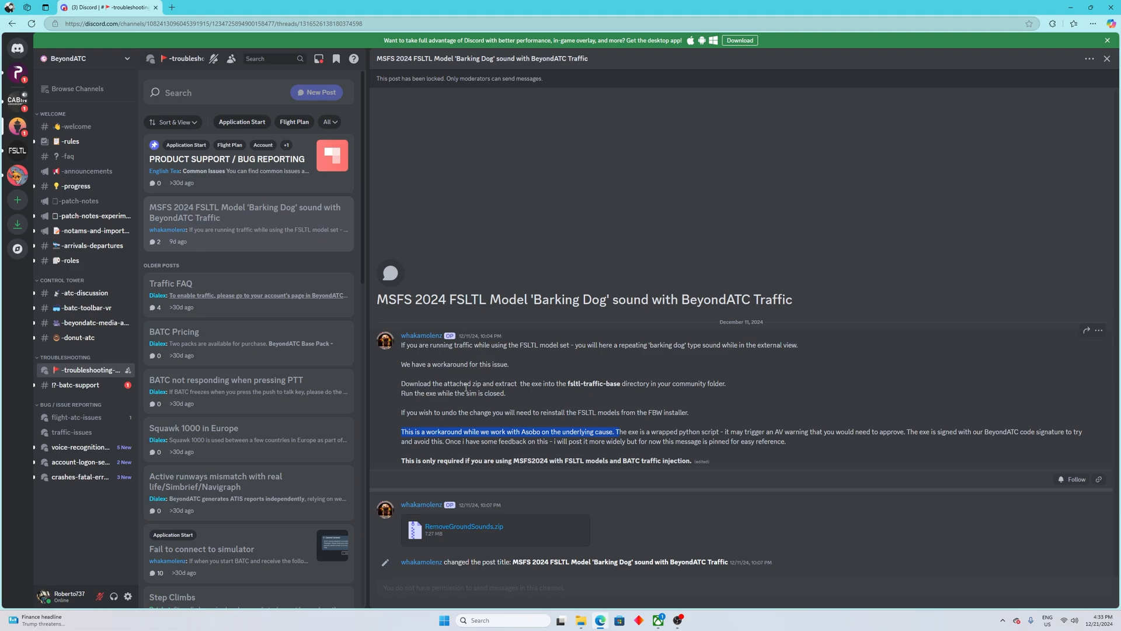
mouse_move(751, 332)
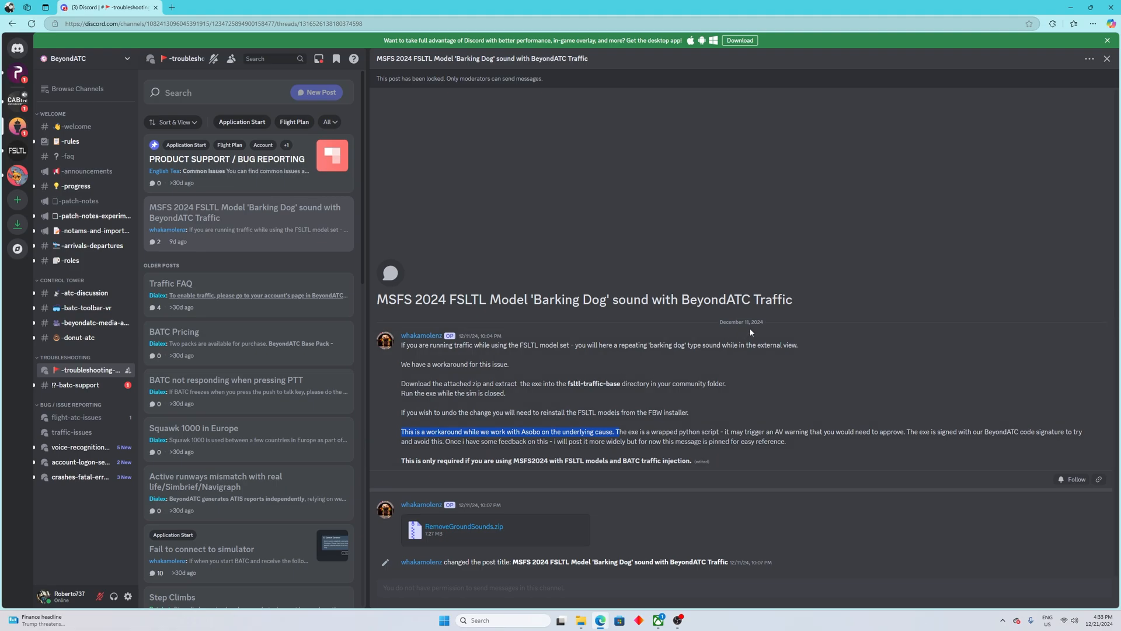
mouse_move(751, 333)
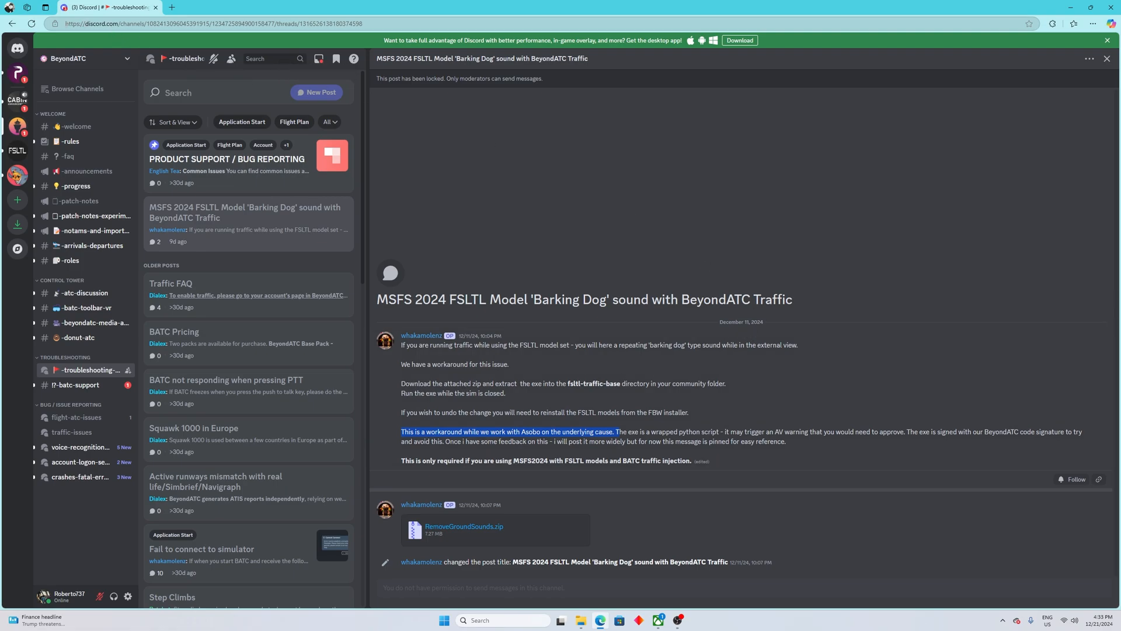
mouse_move(478, 377)
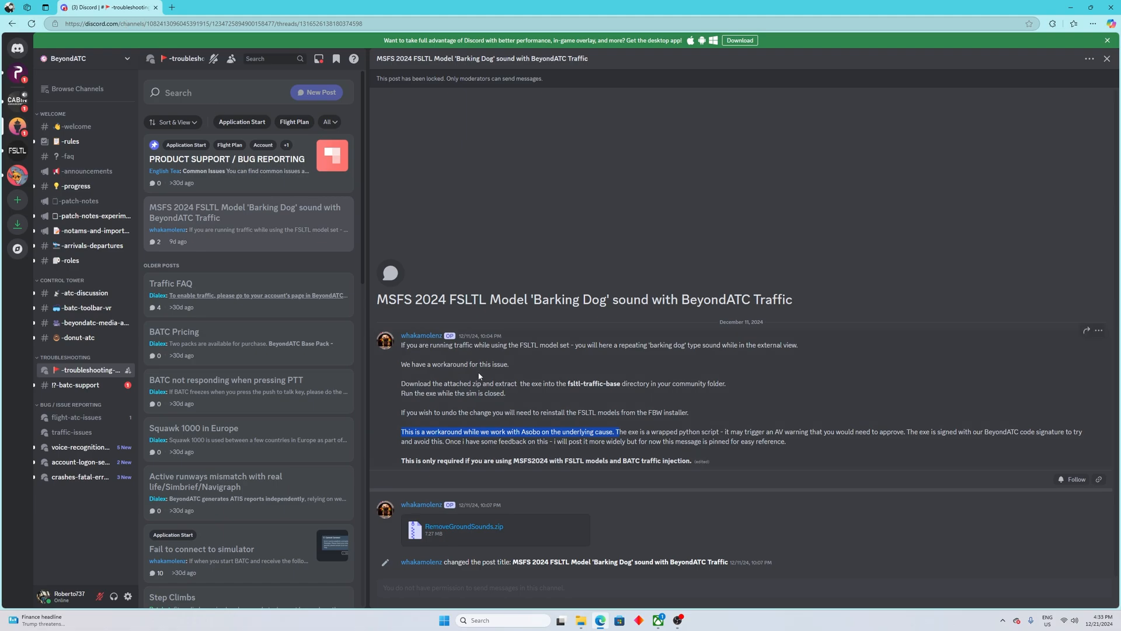
mouse_move(625, 427)
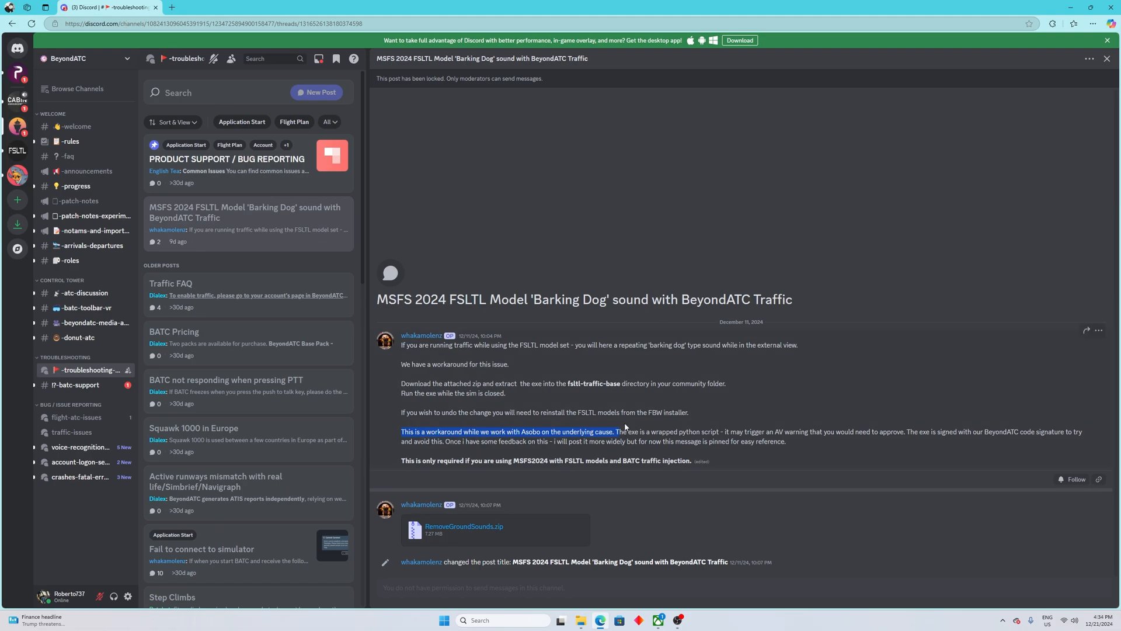
mouse_move(417, 523)
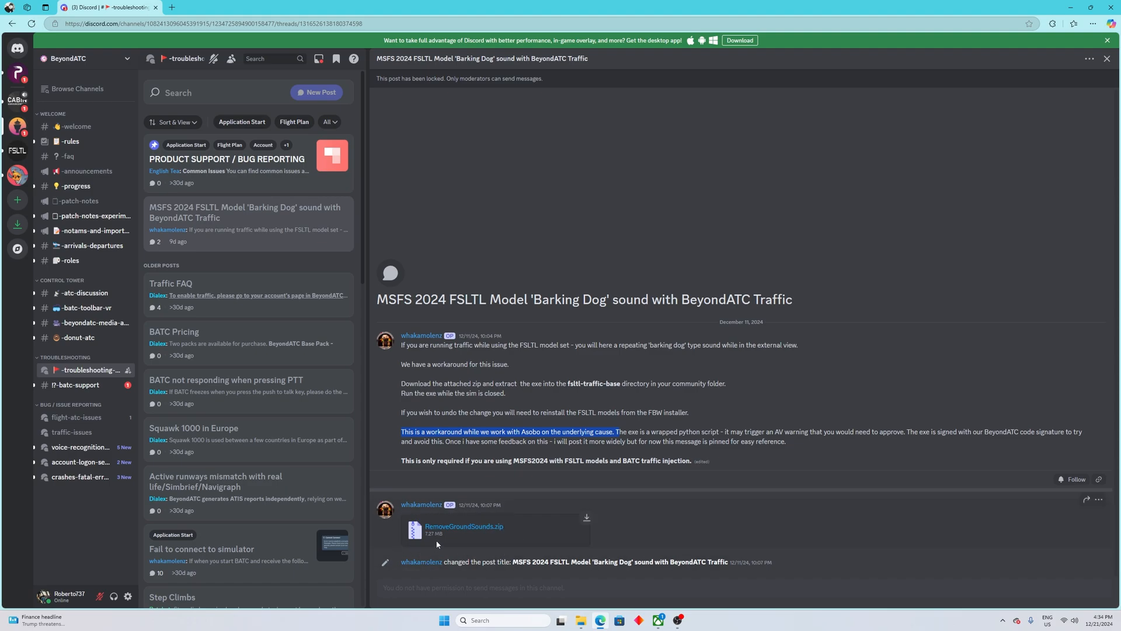
mouse_move(503, 537)
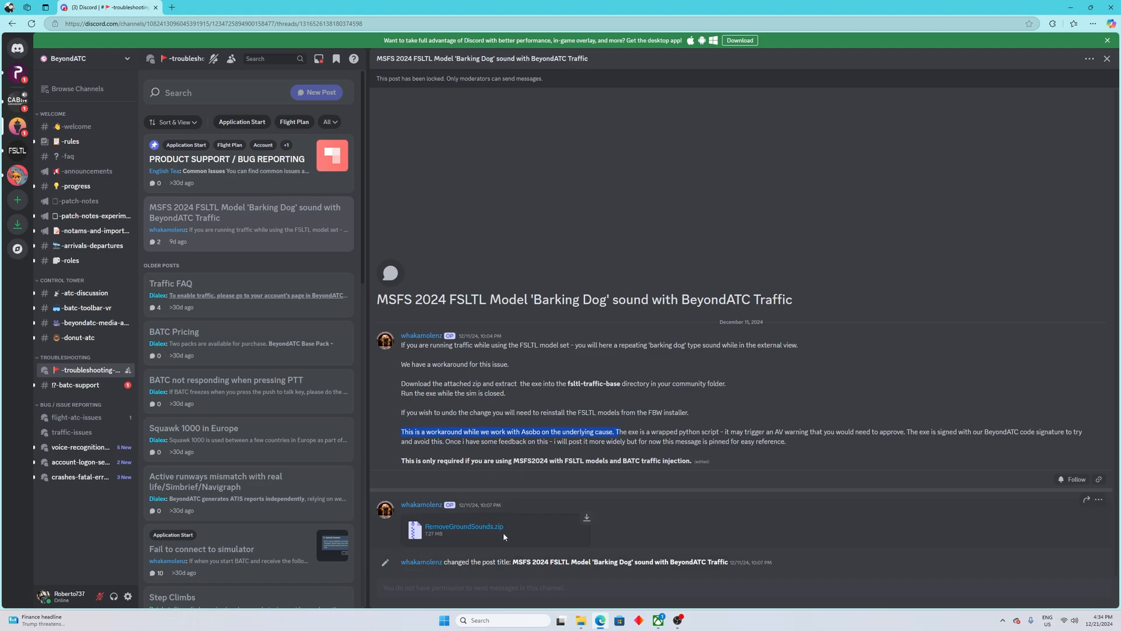
mouse_move(479, 542)
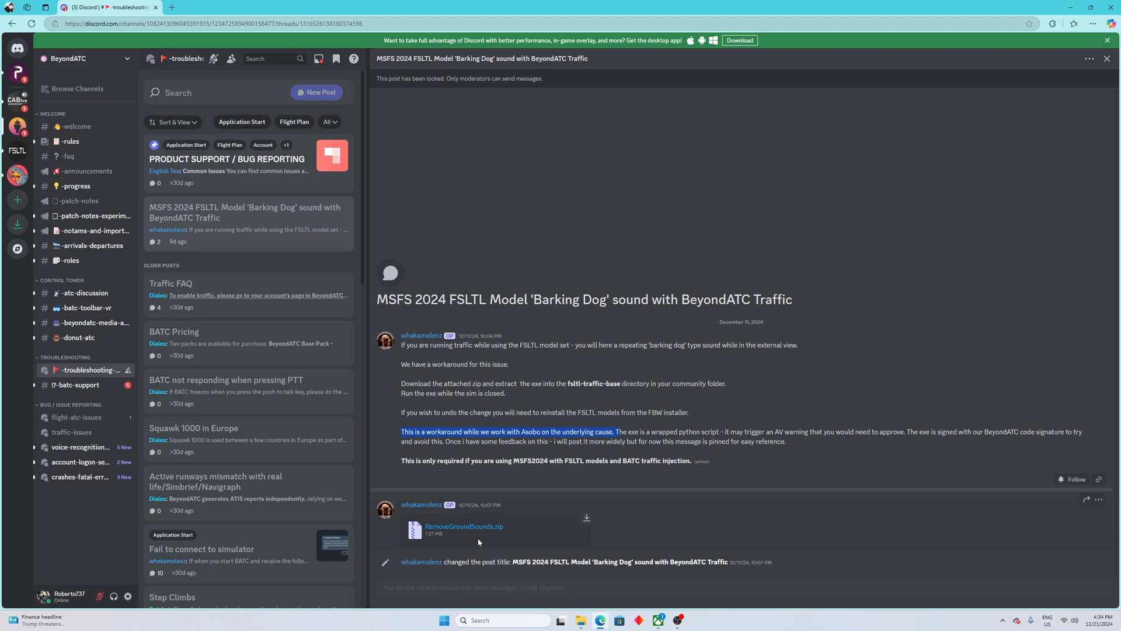
mouse_move(452, 541)
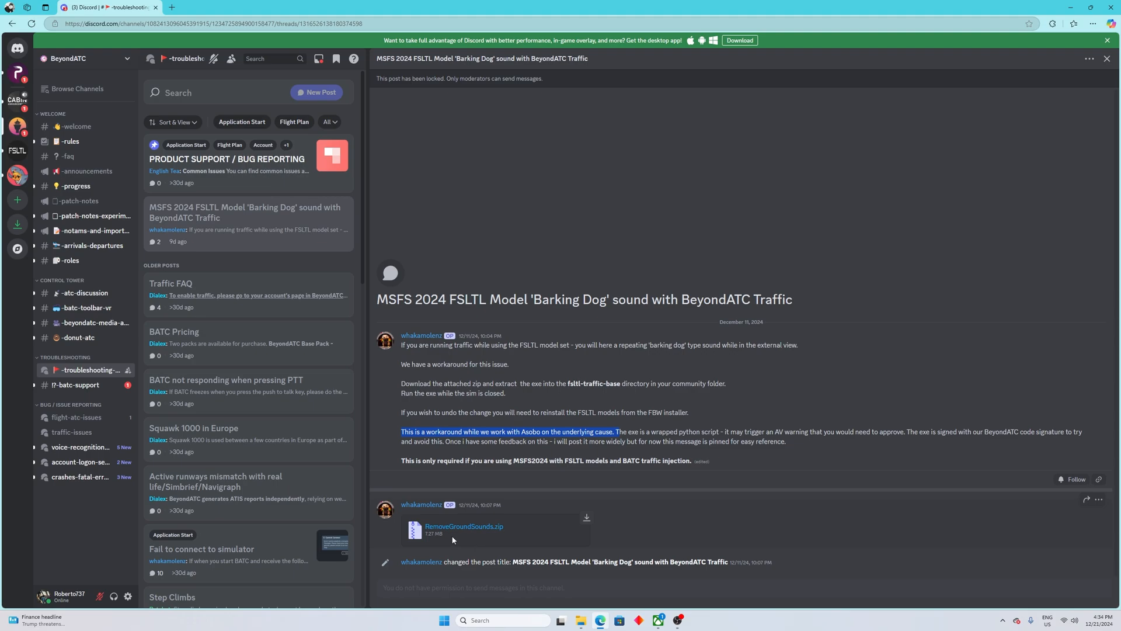
mouse_move(580, 620)
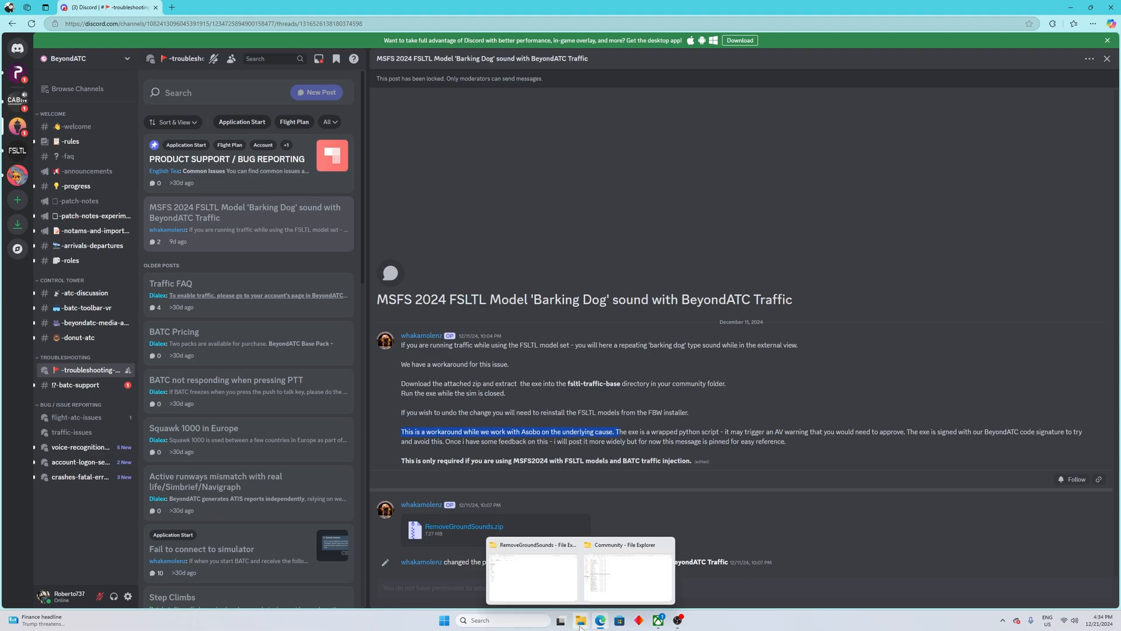
Step: Switch to the ADDONS FOR MSFS window and open the extracted RemoveGroundSounds folder
left_click(533, 571)
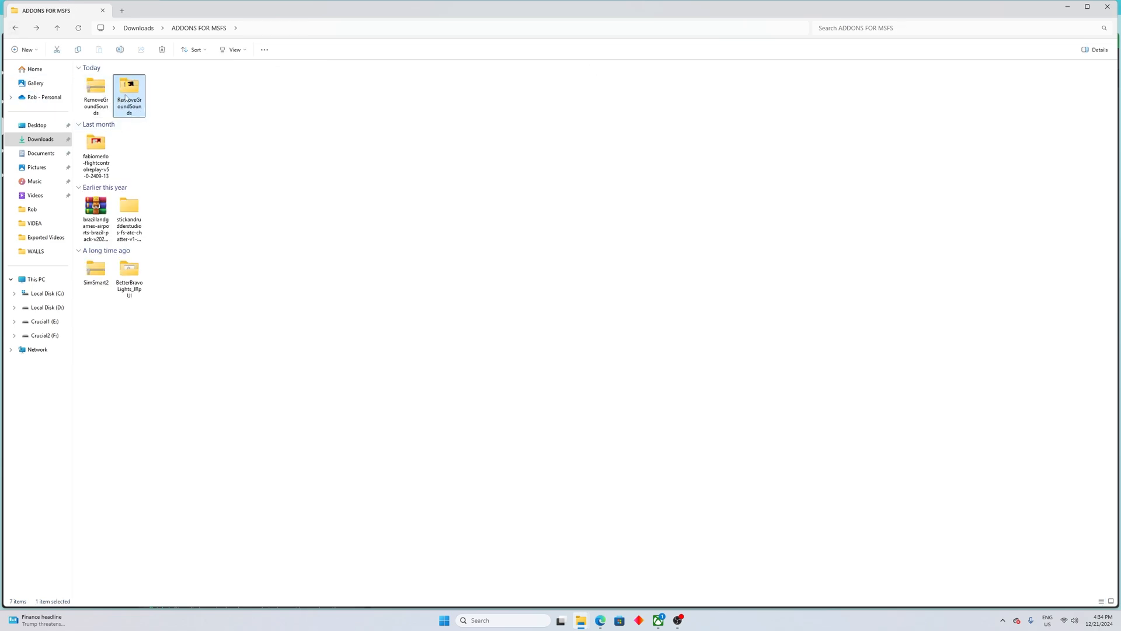
double_click(130, 84)
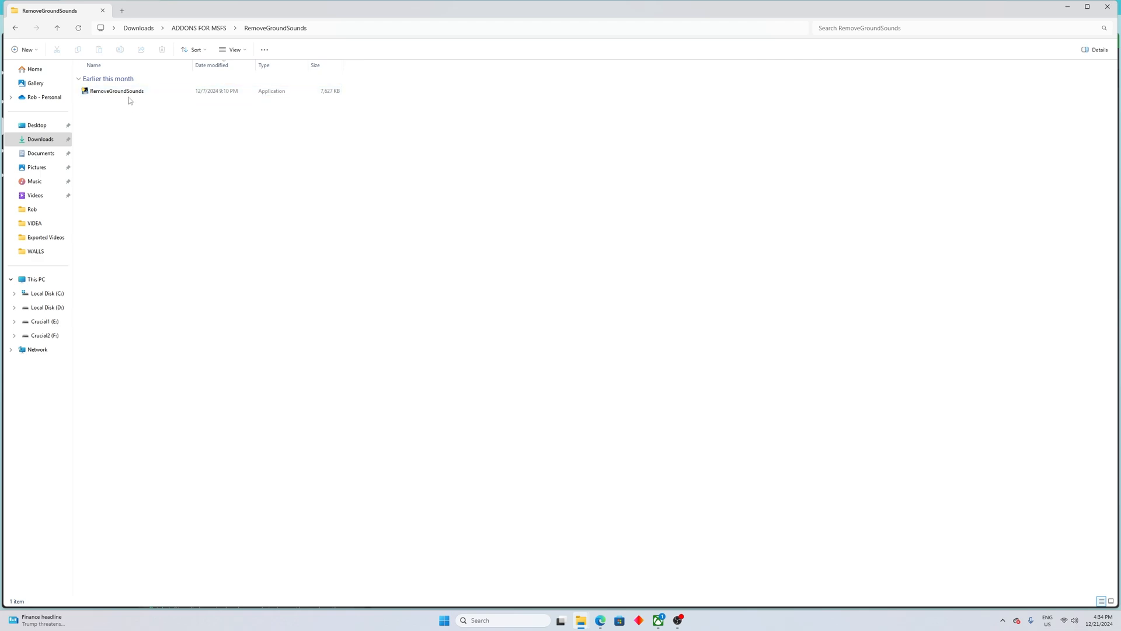
mouse_move(111, 91)
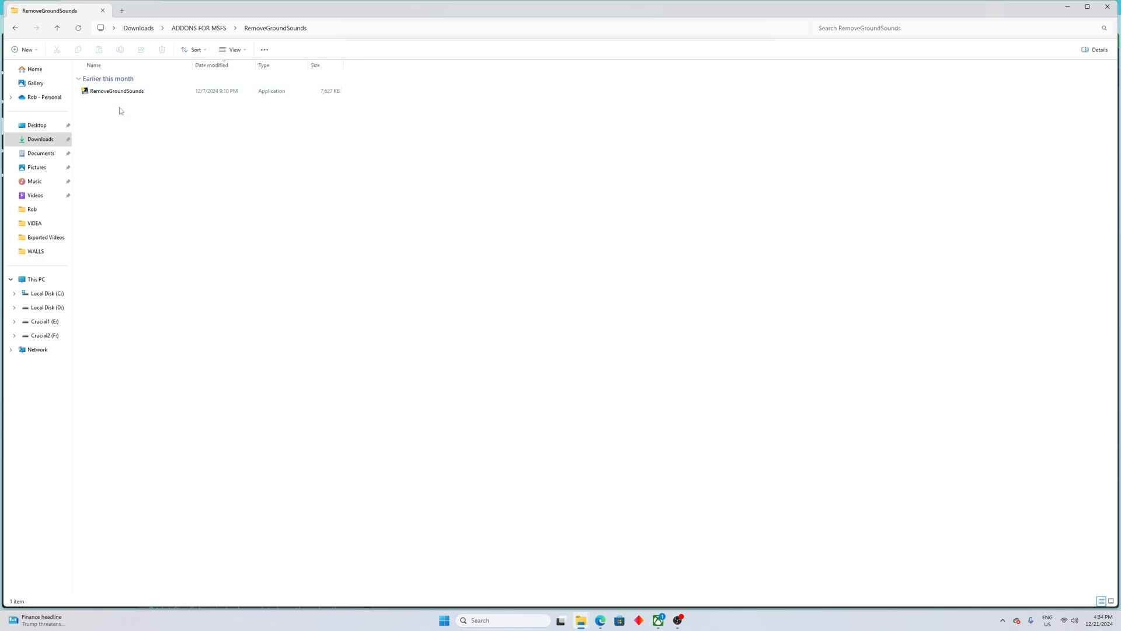
mouse_move(363, 261)
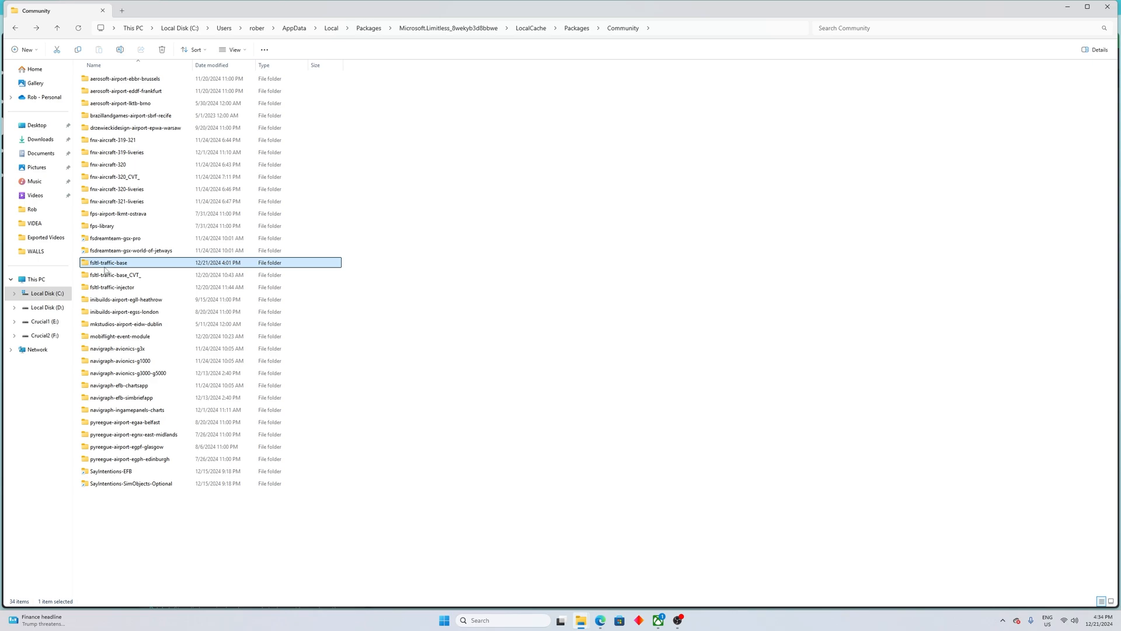
mouse_move(115, 274)
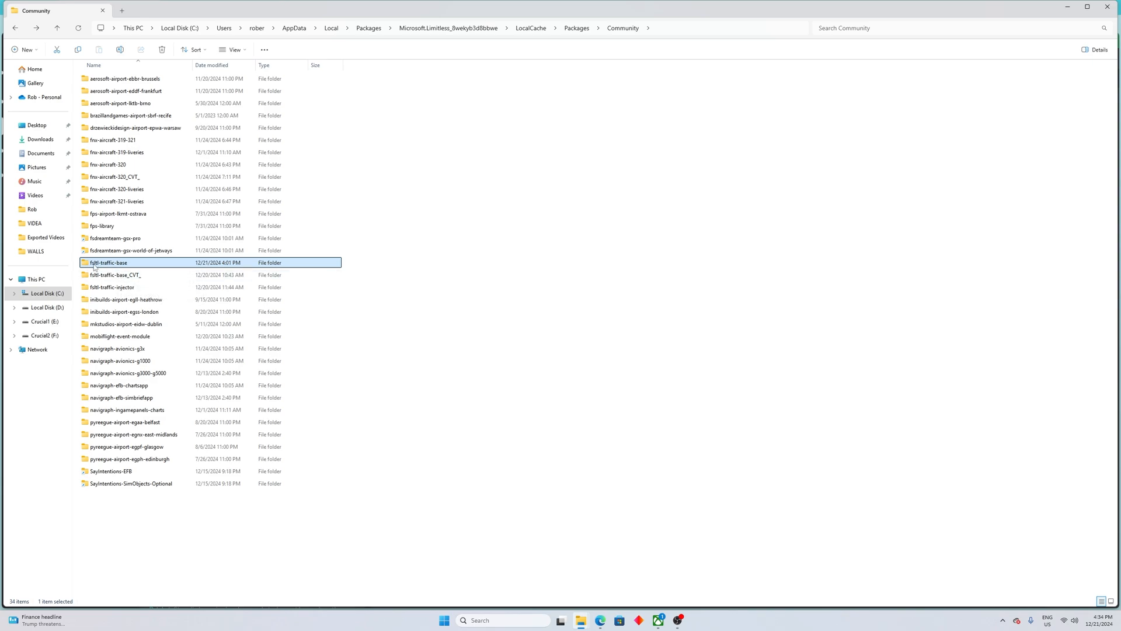
mouse_move(115, 269)
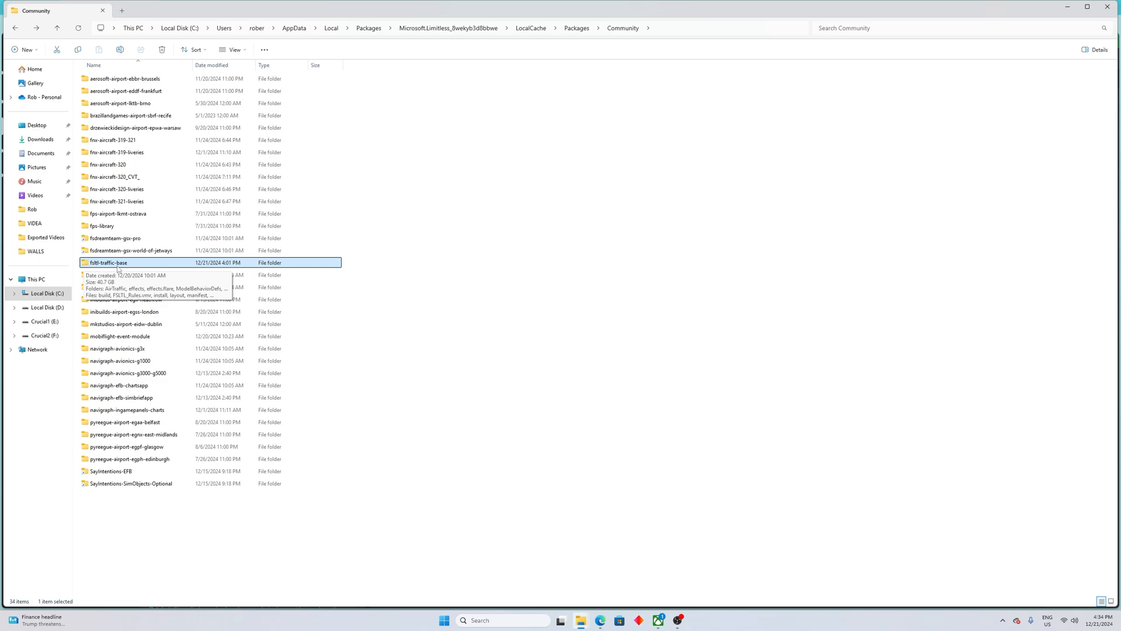
Step: Open the fsltl-traffic-base folder inside the MSFS Community folder
double_click(109, 262)
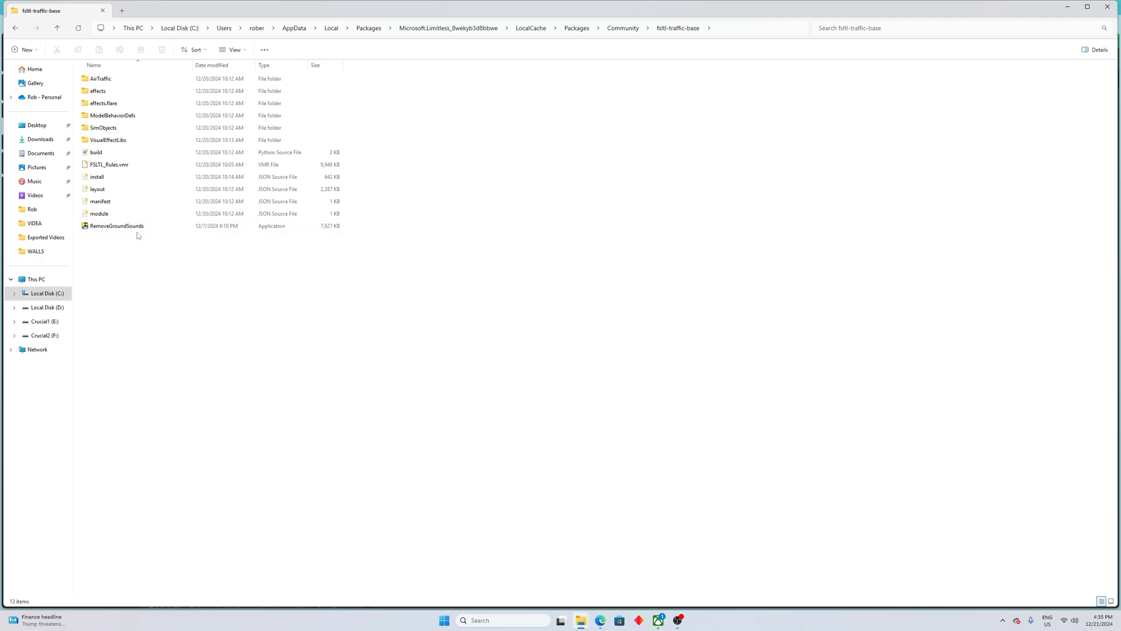
mouse_move(121, 241)
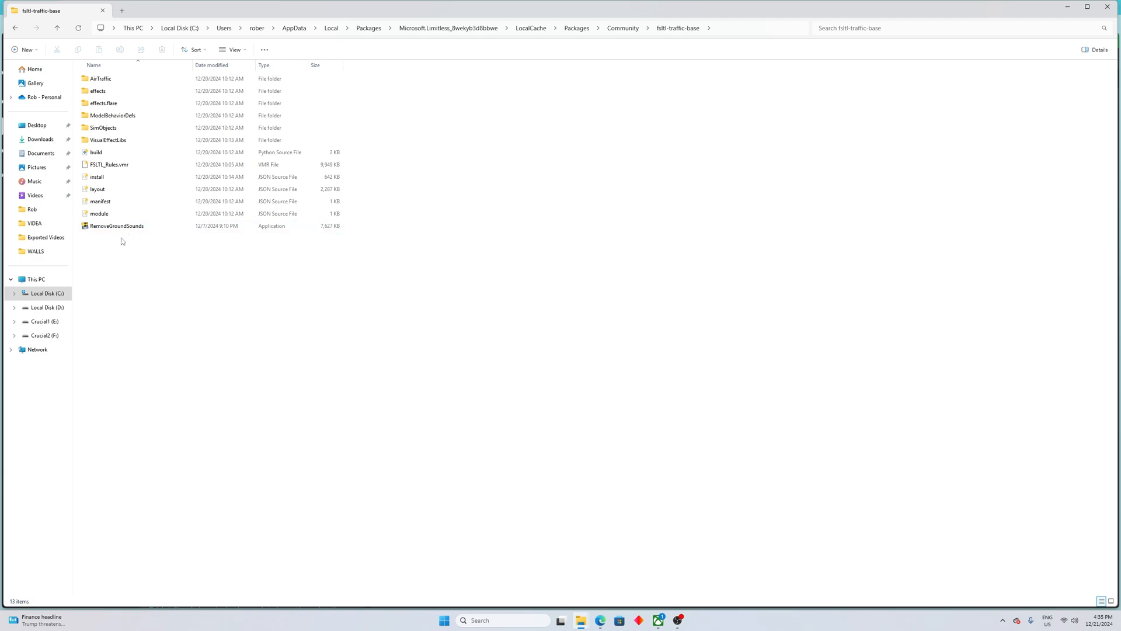
mouse_move(668, 32)
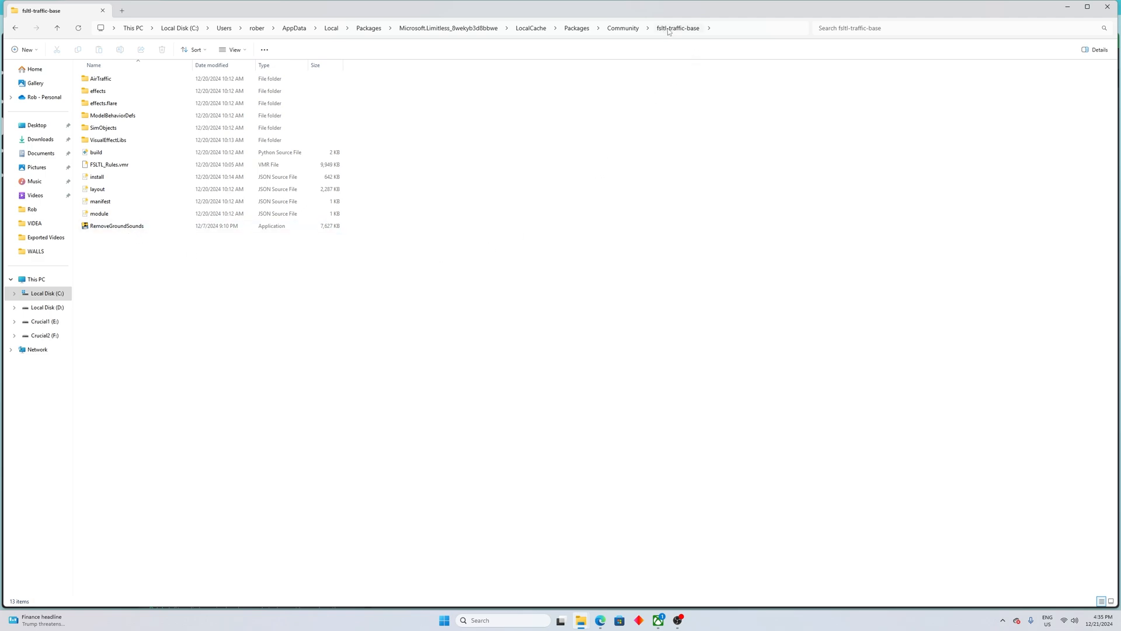
mouse_move(597, 79)
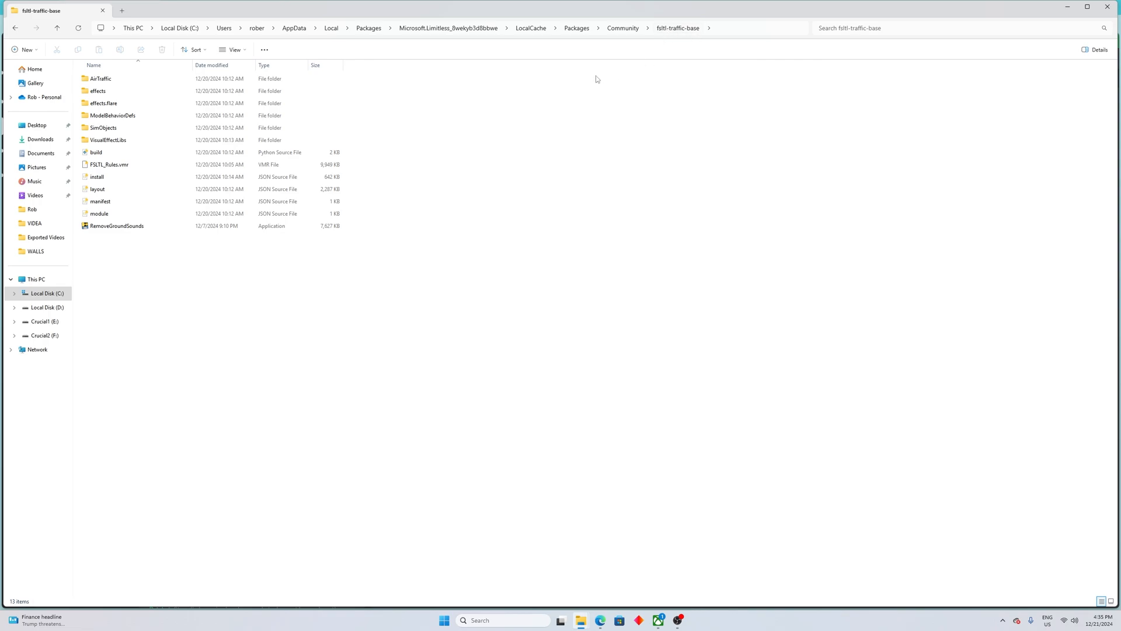
Step: Select the pasted RemoveGroundSounds application in fsltl-traffic-base
left_click(117, 226)
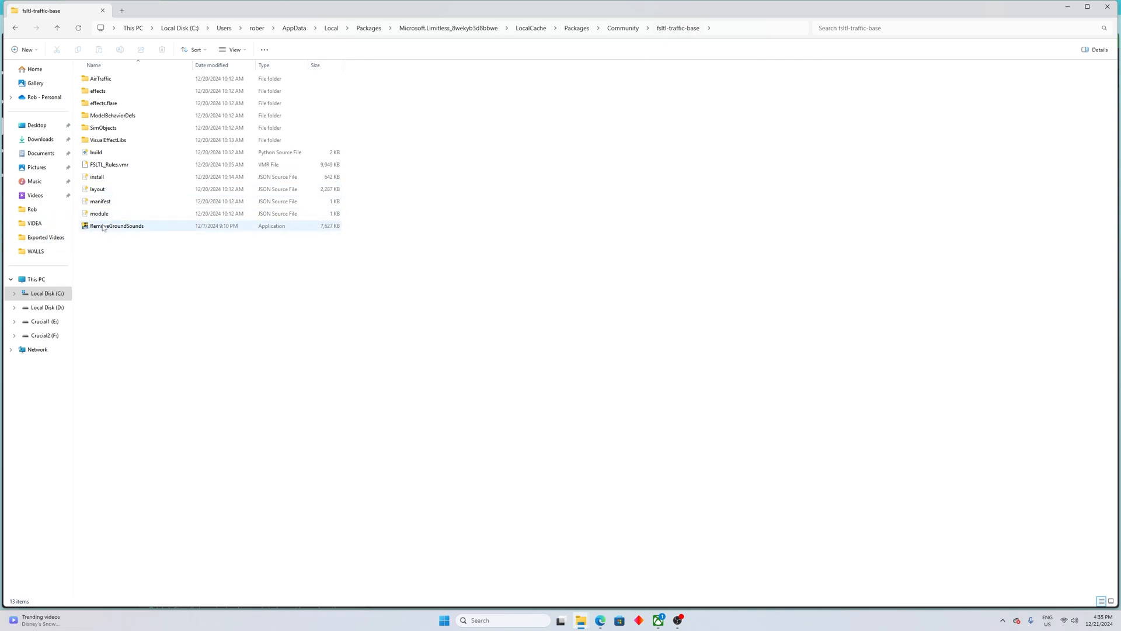
mouse_move(116, 225)
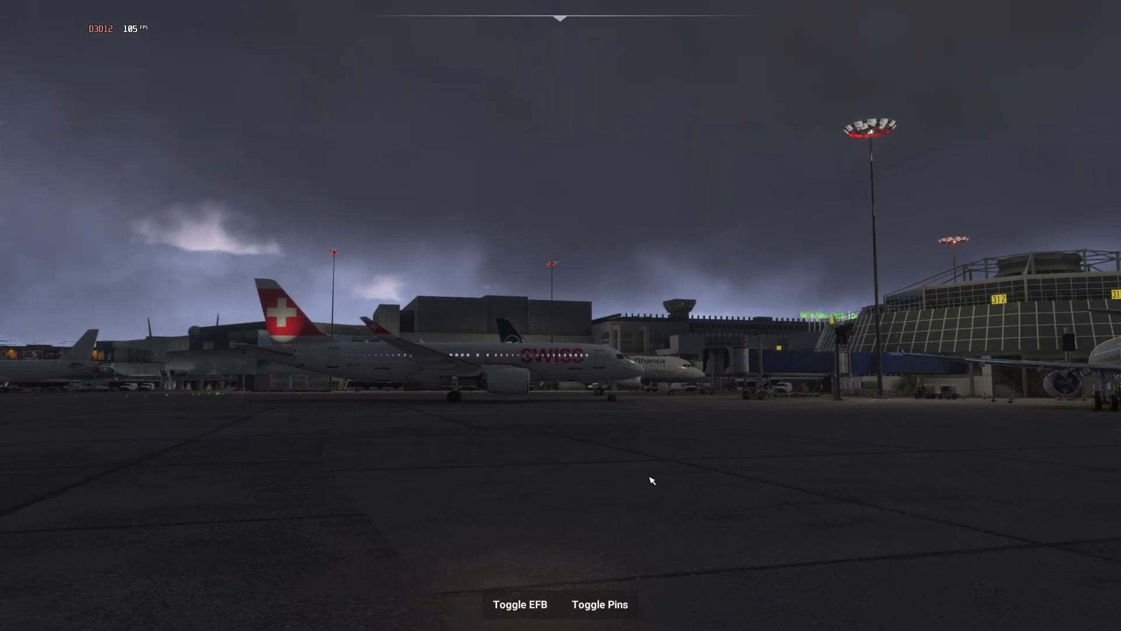
mouse_move(642, 471)
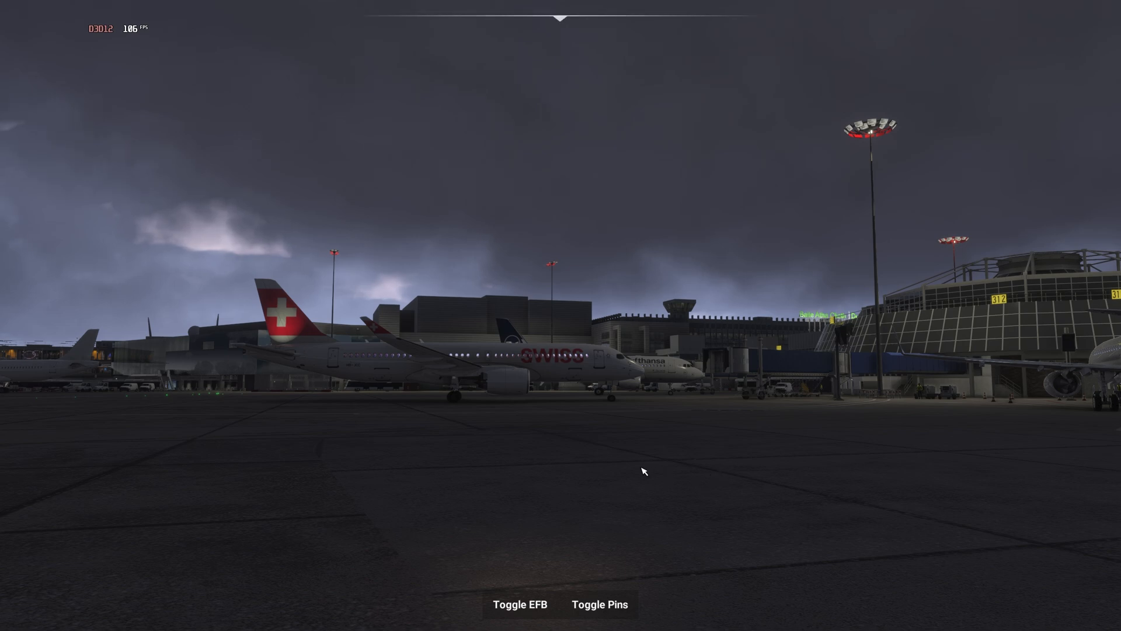